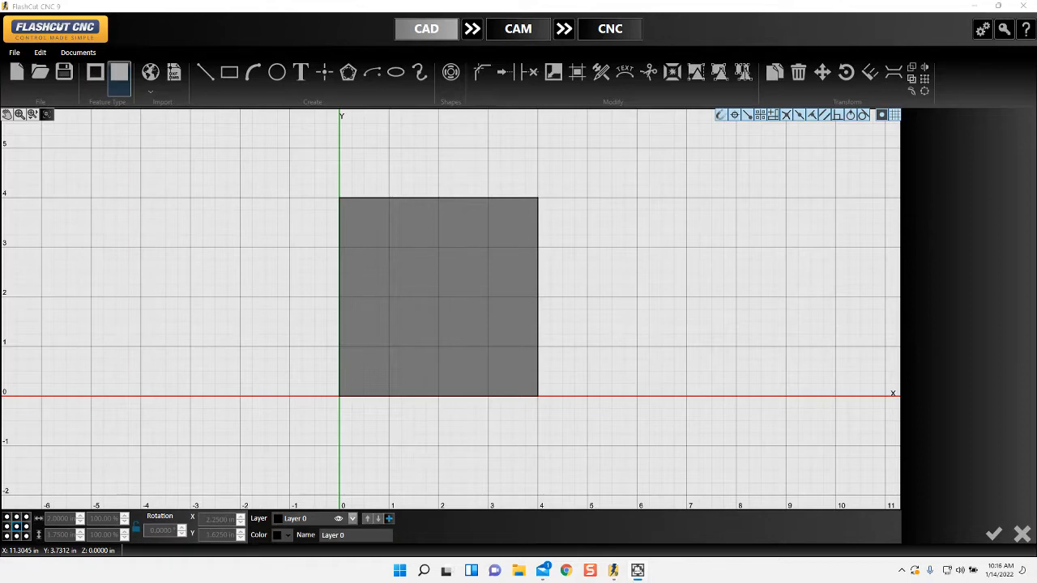
pyautogui.moveTo(951, 327)
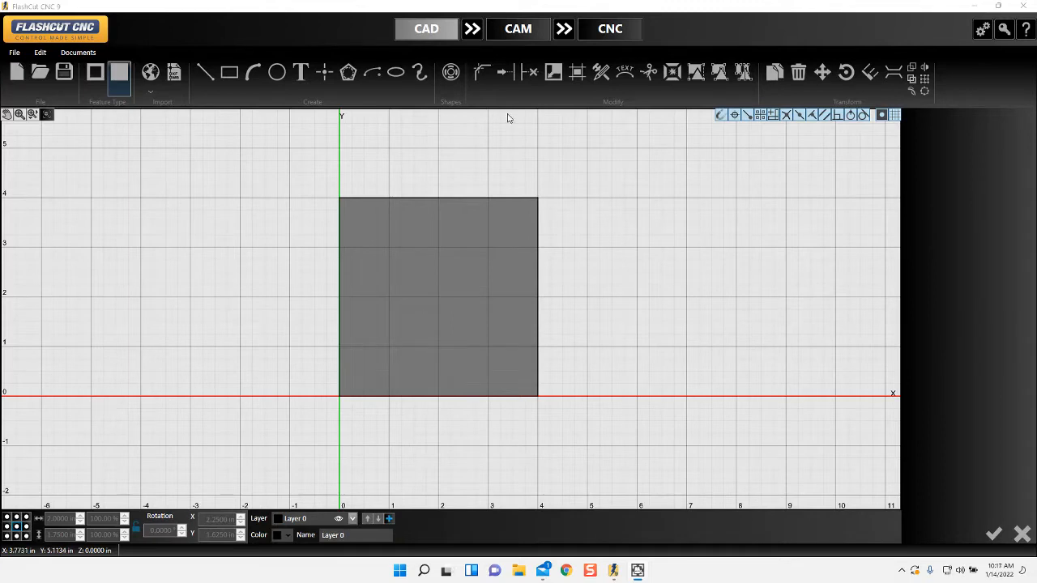
# Move the square into CAM toolpath setup and choose a Line lead-in type.
pyautogui.click(519, 29)
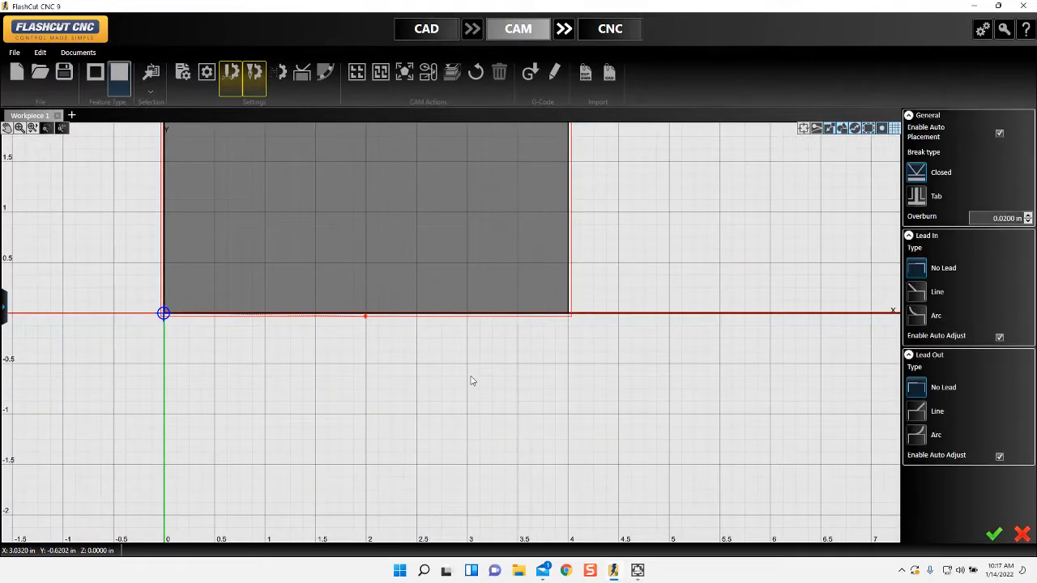
pyautogui.click(937, 292)
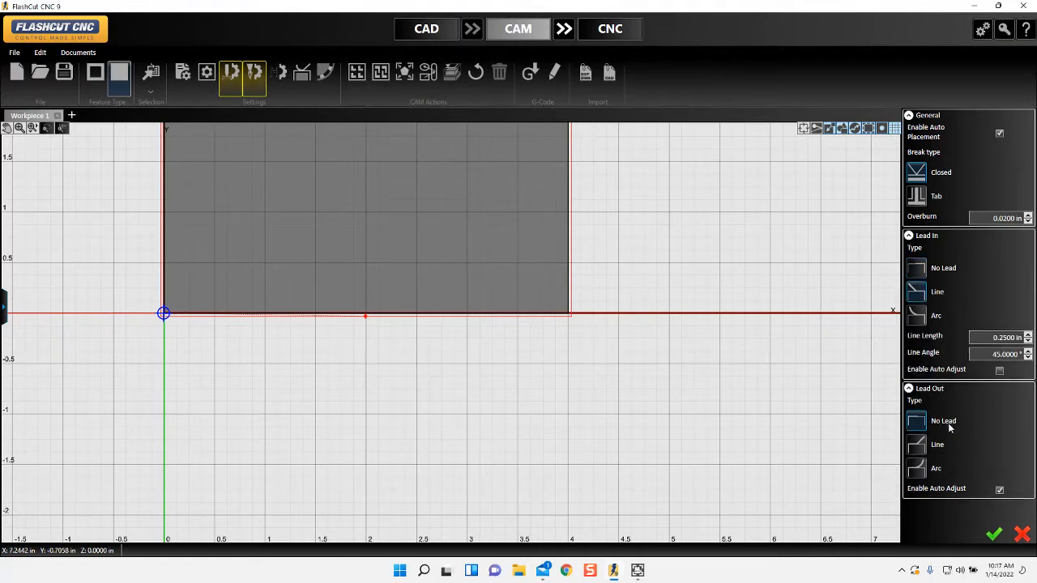
pyautogui.moveTo(949, 429)
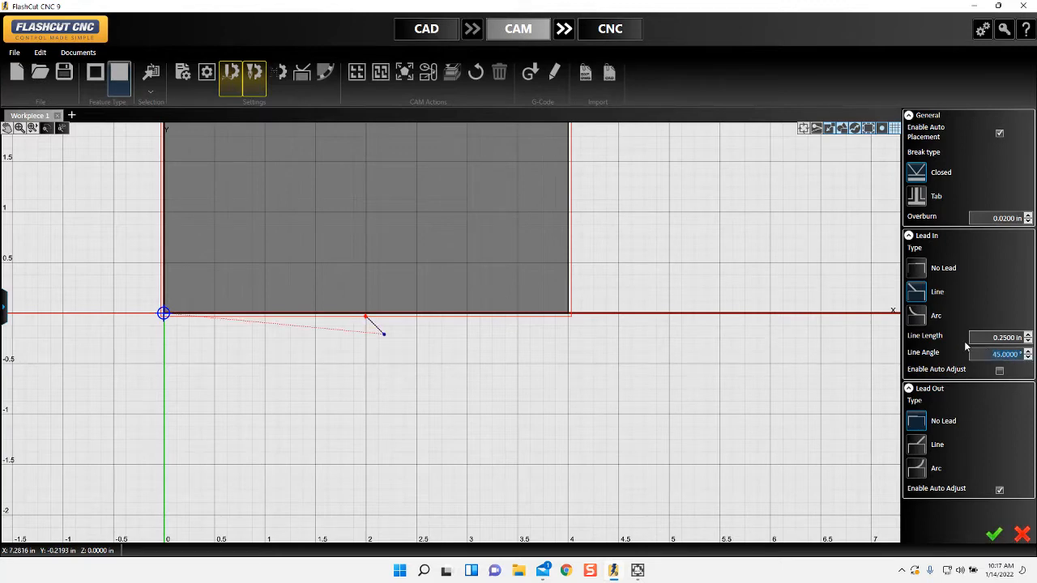
# Set the lead-in line angle to 90 degrees so it enters straight from the edge.
pyautogui.write('90')
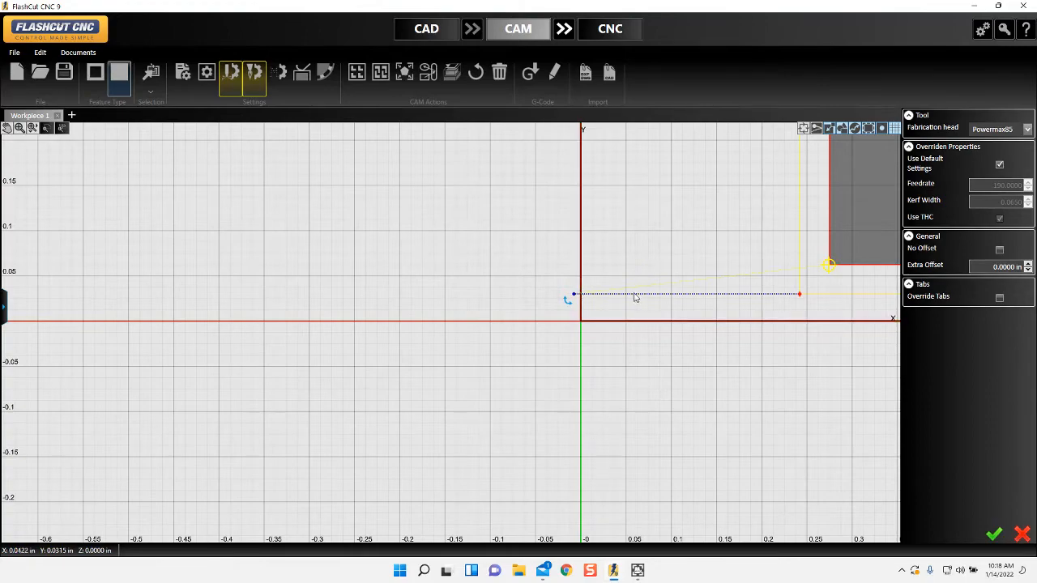
pyautogui.scroll(-3)
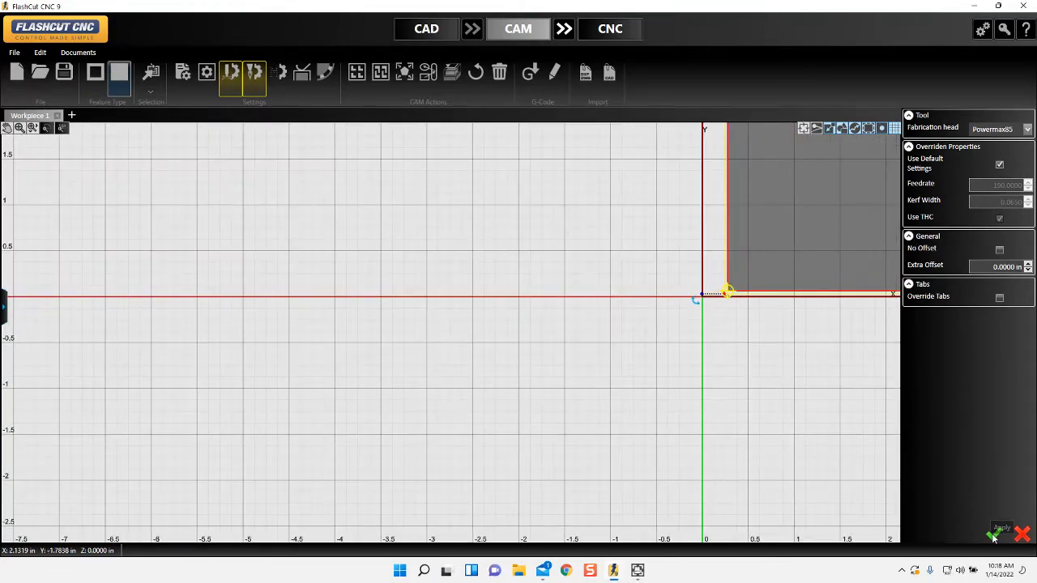
# Set the material thickness to 3/4 in mild steel and regenerate the toolpath.
pyautogui.click(207, 72)
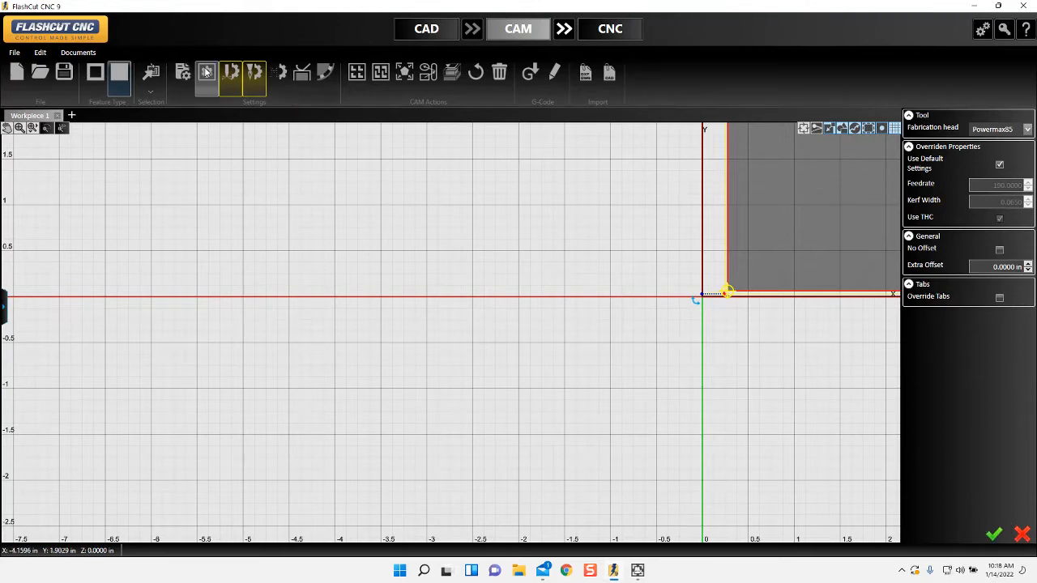
pyautogui.click(208, 71)
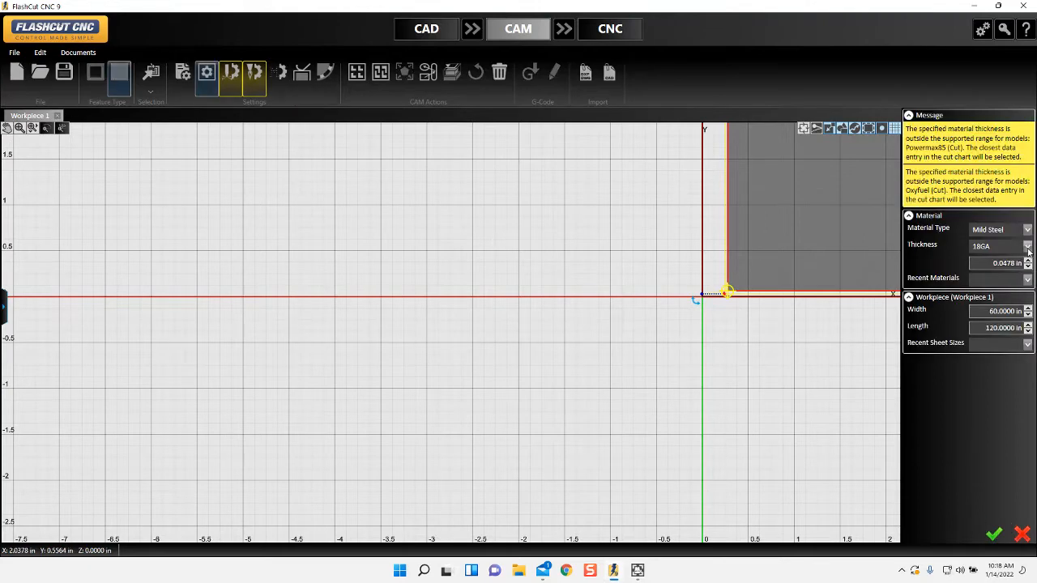
pyautogui.click(1027, 247)
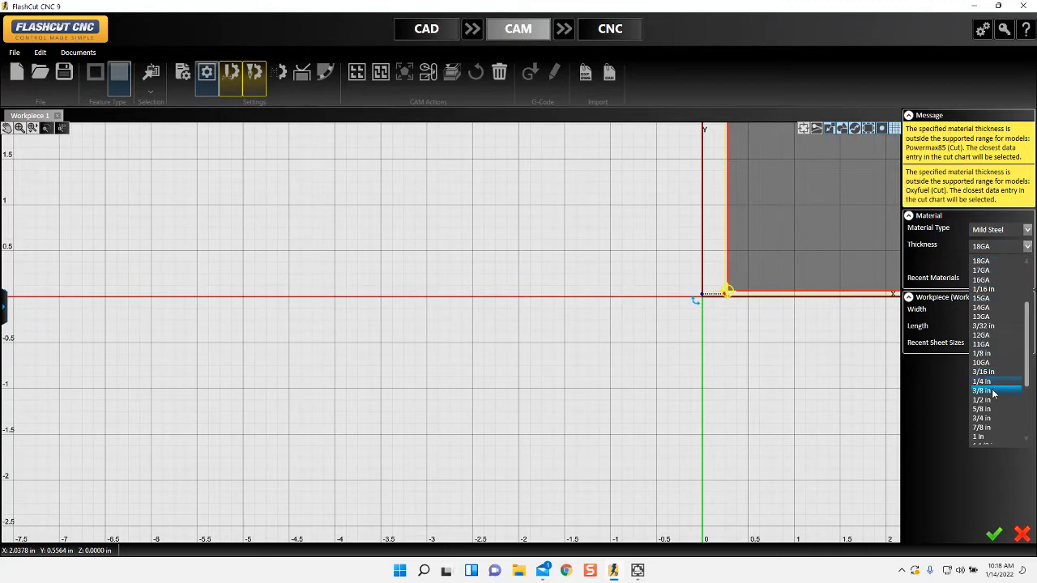
pyautogui.click(982, 418)
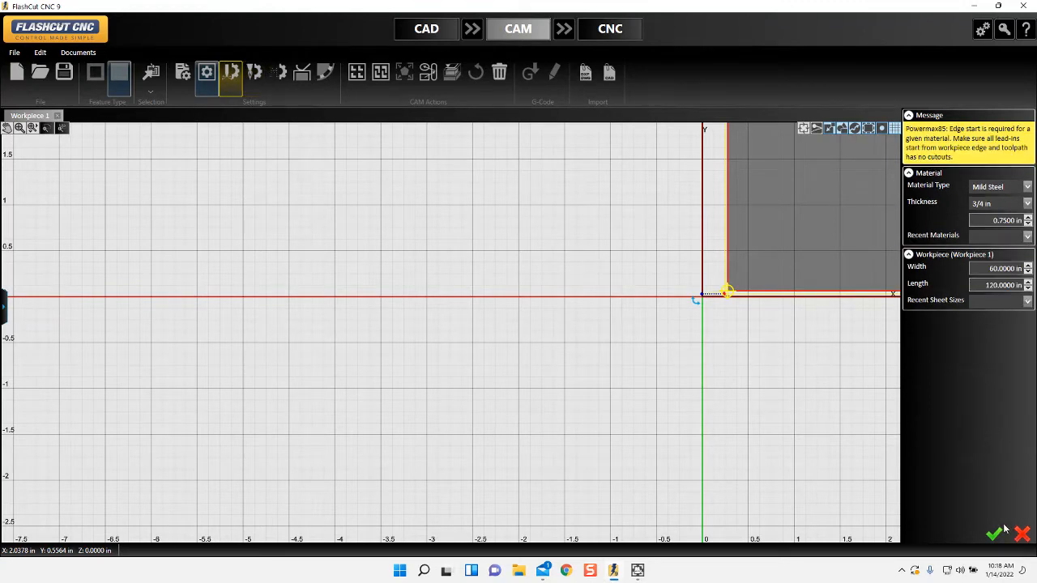
pyautogui.click(230, 73)
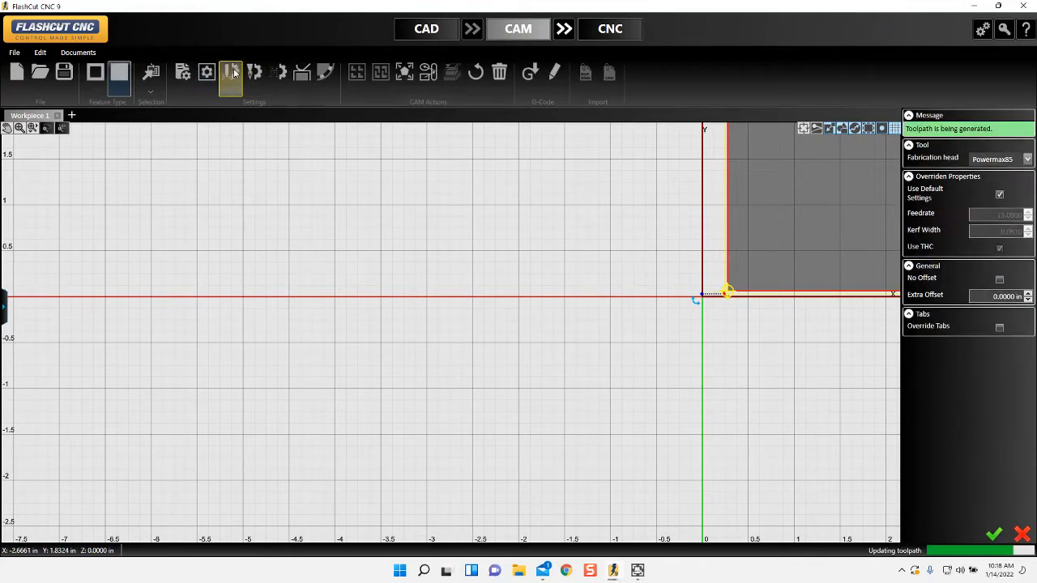
# Set the plasma cut parameters to the 65A Shielded nozzle and accept them.
pyautogui.click(207, 73)
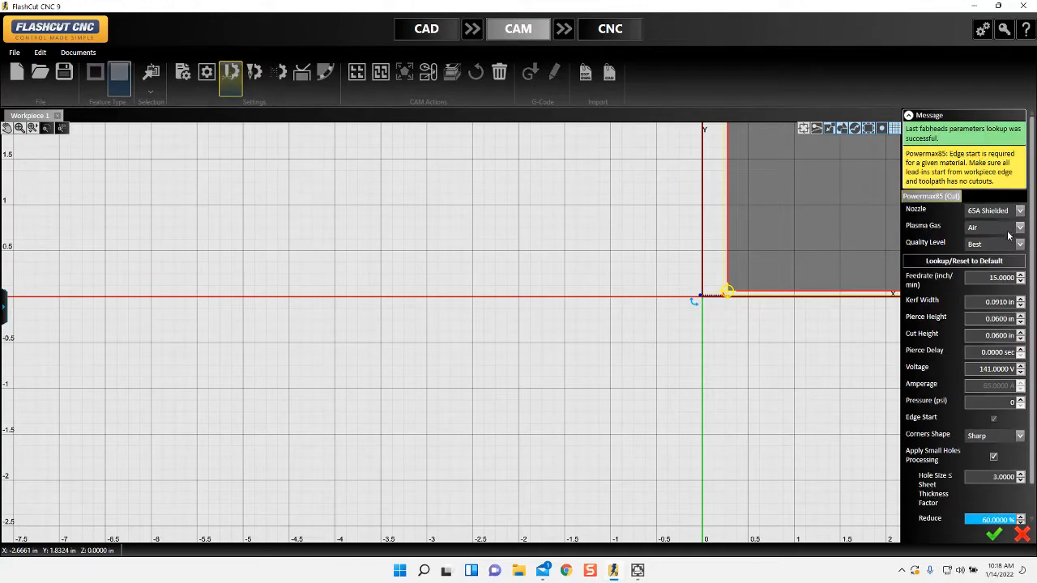
pyautogui.click(1020, 211)
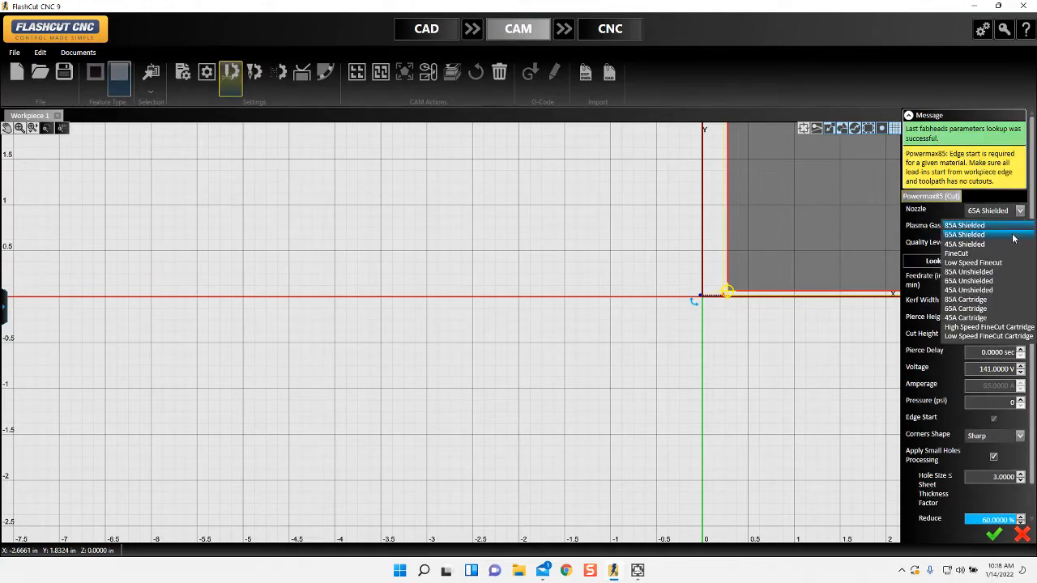
pyautogui.click(964, 233)
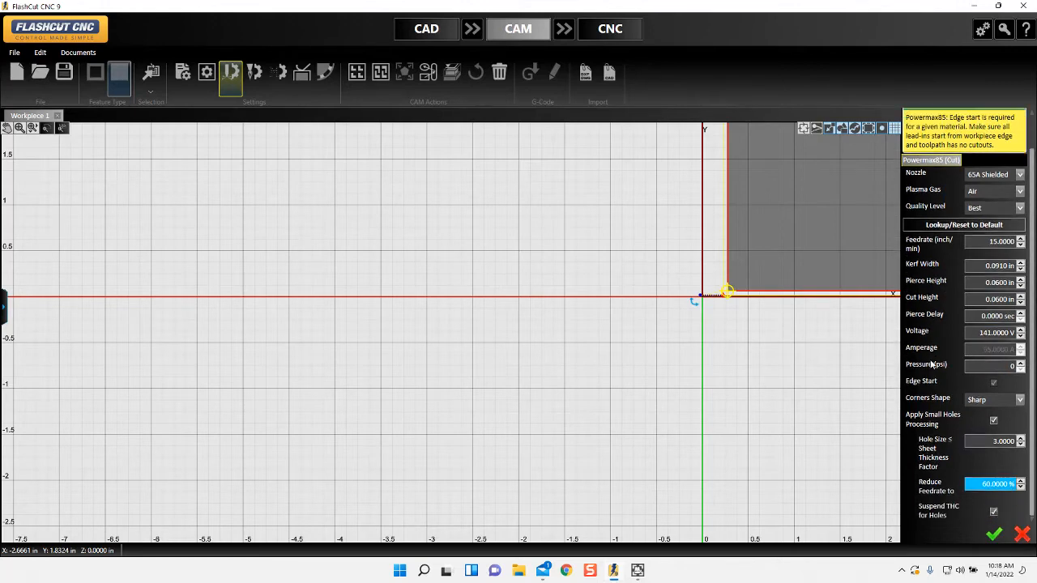
pyautogui.click(994, 383)
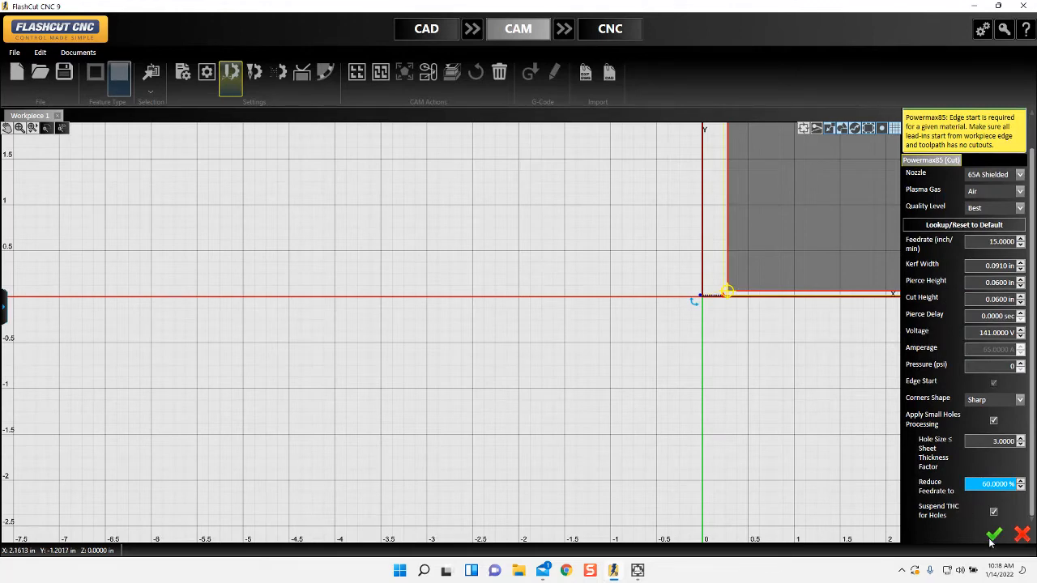
pyautogui.click(995, 535)
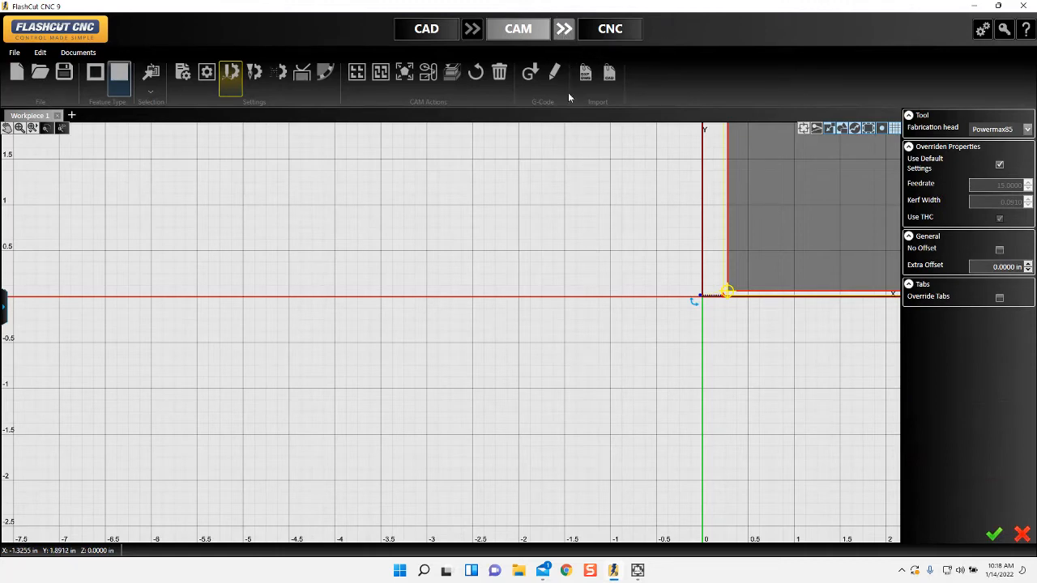
# Send the square's toolpath to the CNC cutting screen.
pyautogui.click(609, 29)
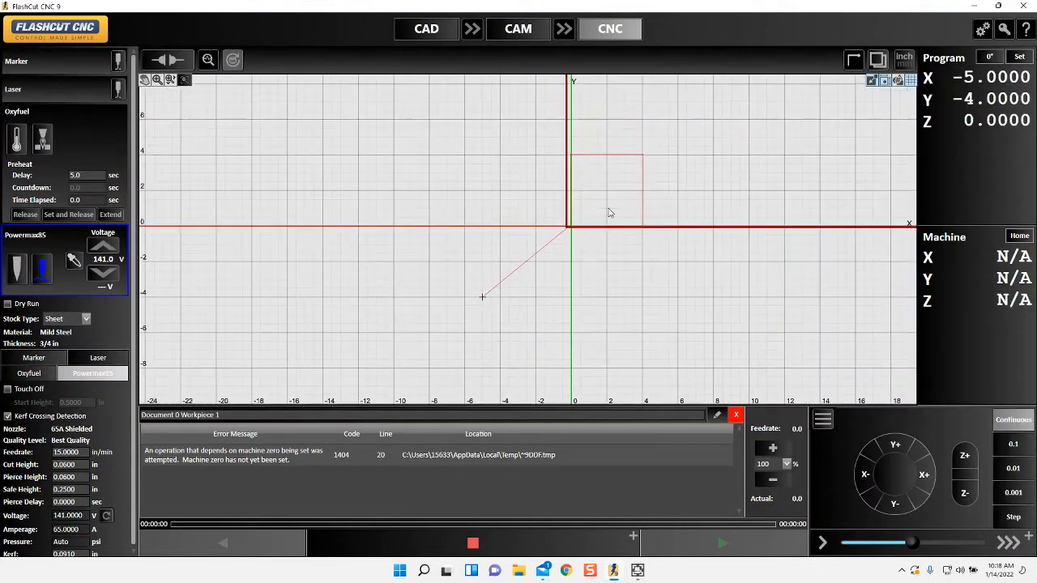